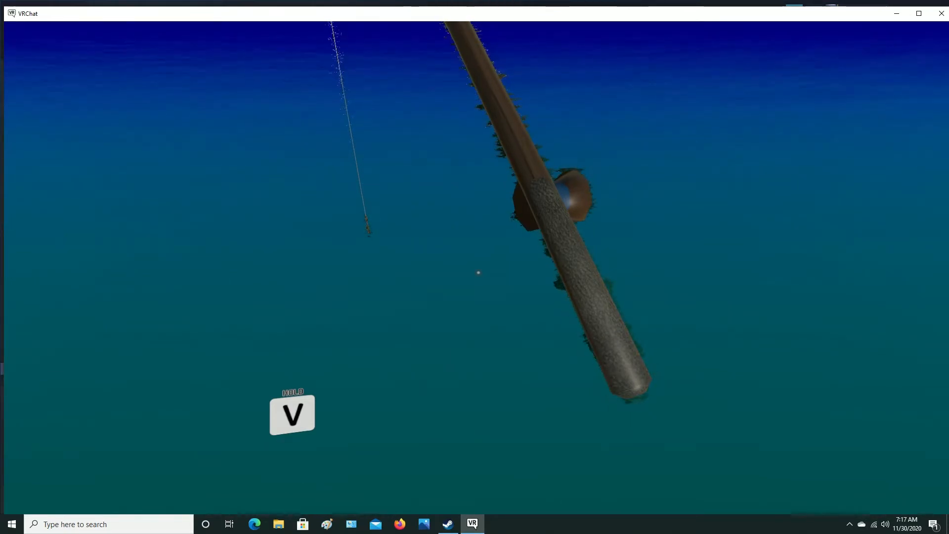
Drop the held fishing rod at the dock's edge with its line still in the water.
key(v)
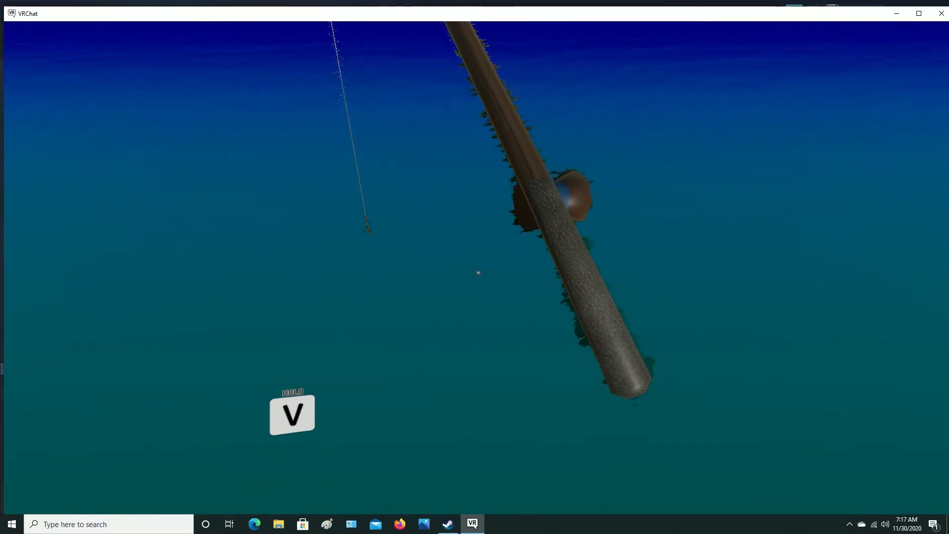
key(v)
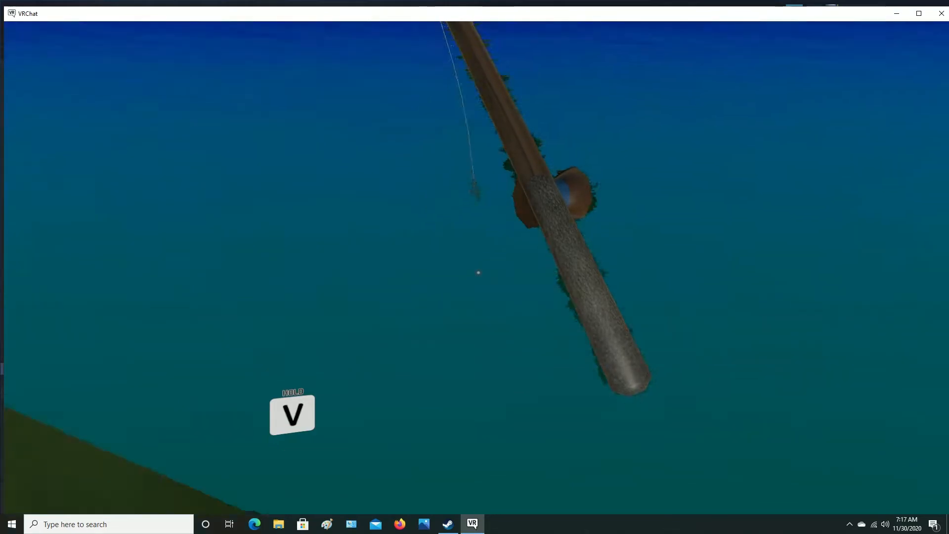
key(v)
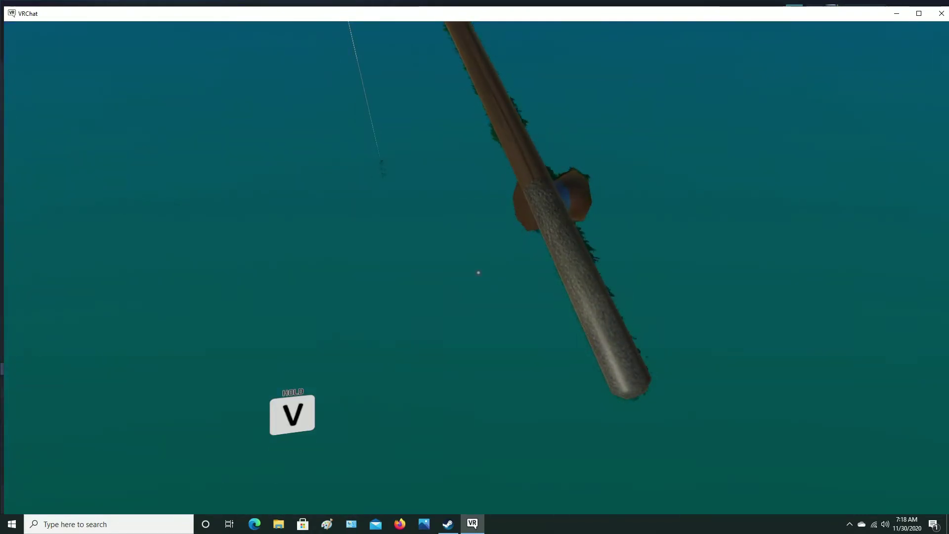
key(v)
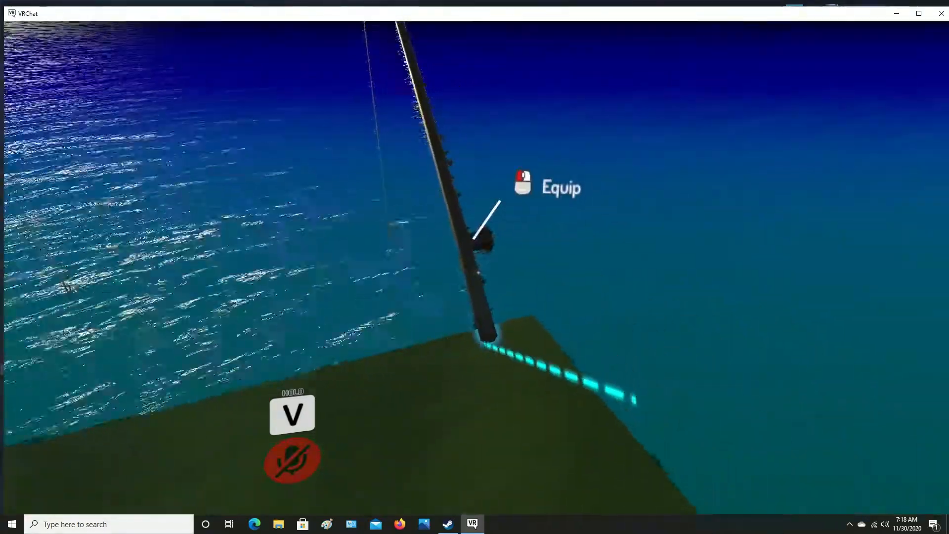
Equip the rod from the dock and cast the line out over the water.
click(522, 179)
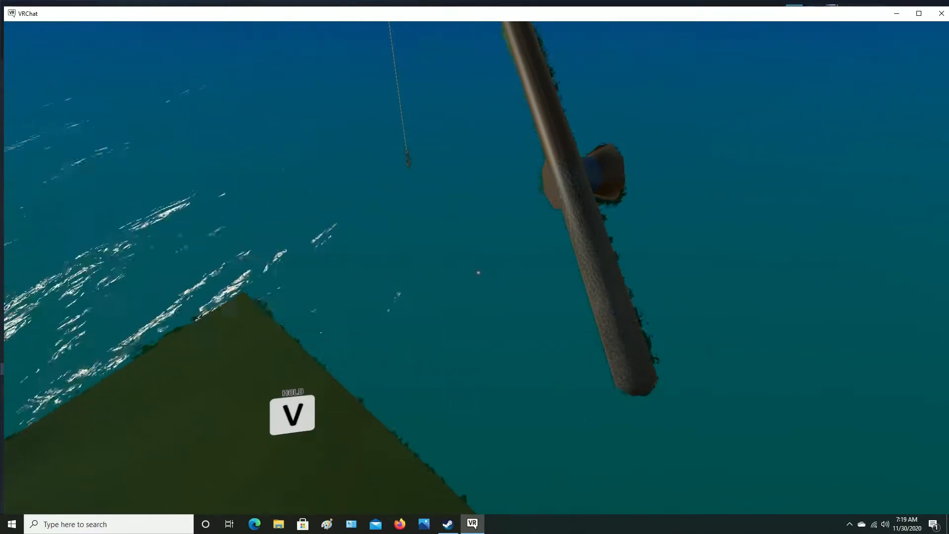
key(v)
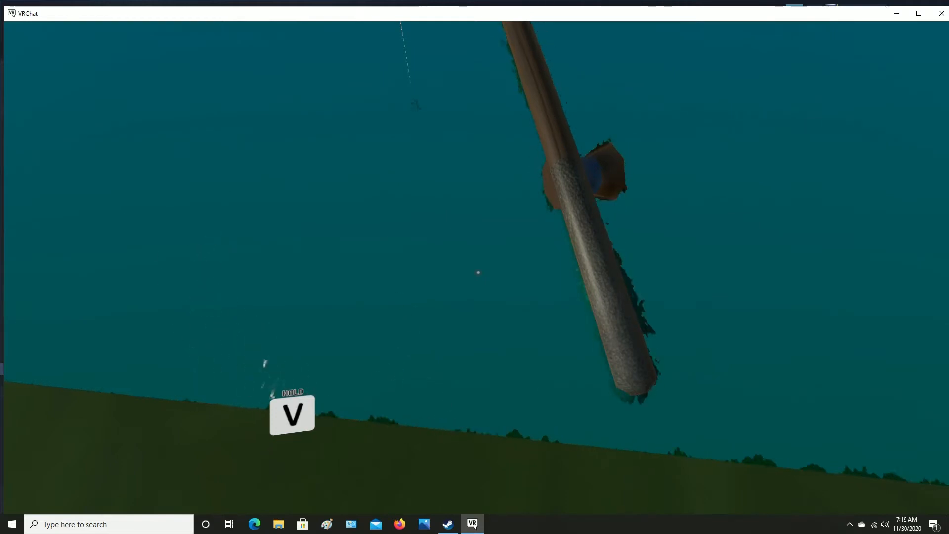
Cast the line repeatedly into the water beside the grassy shore, awaiting a bite.
key(v)
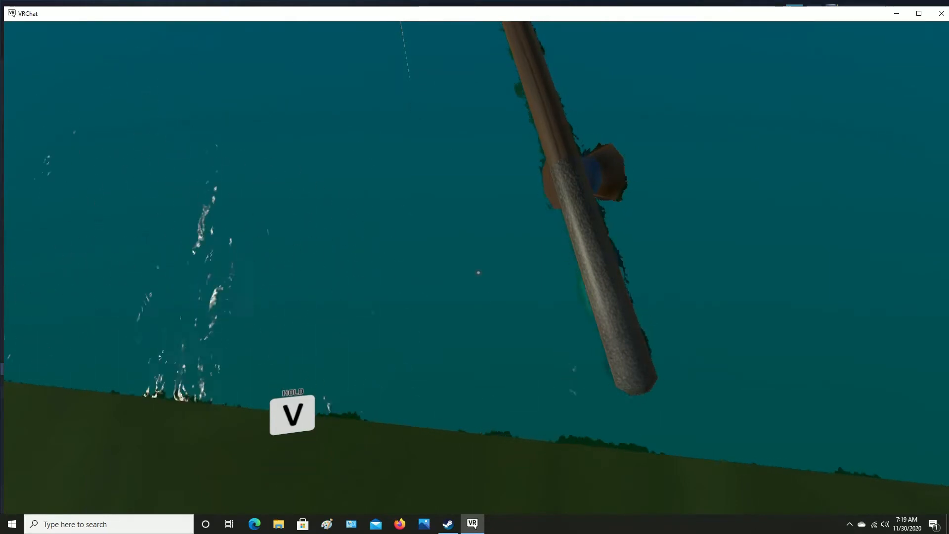
key(v)
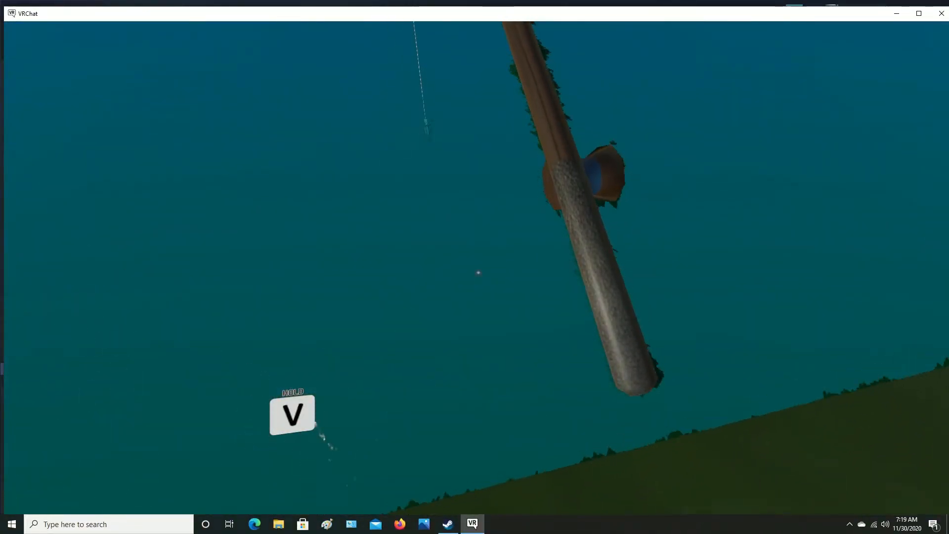
key(v)
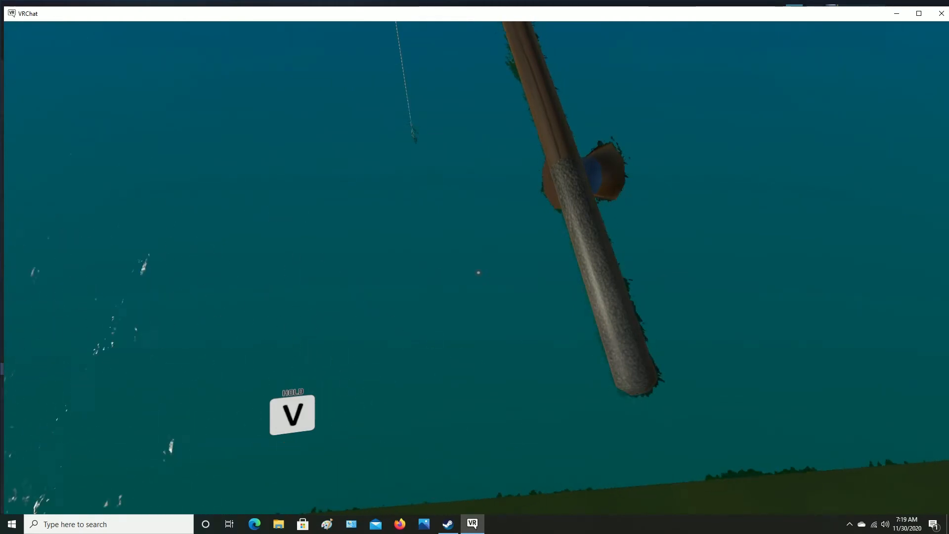
key(v)
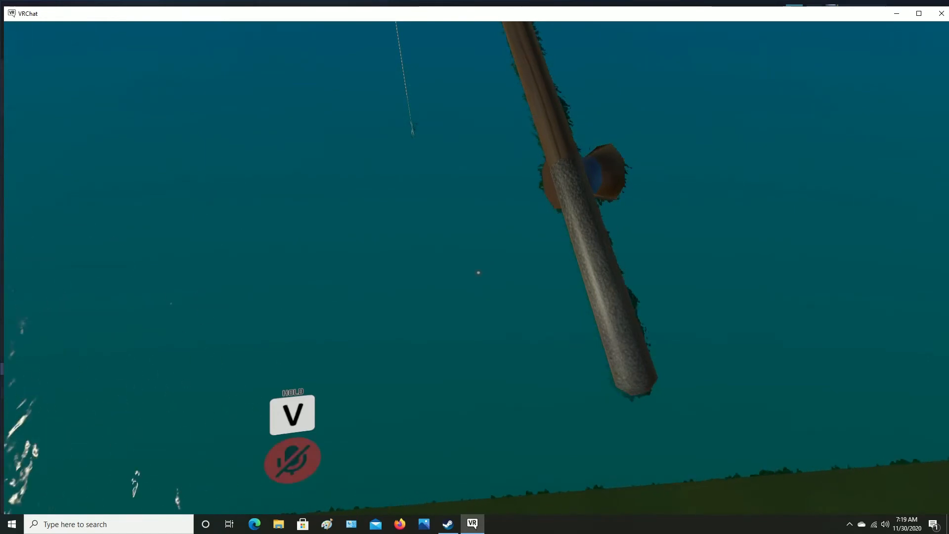